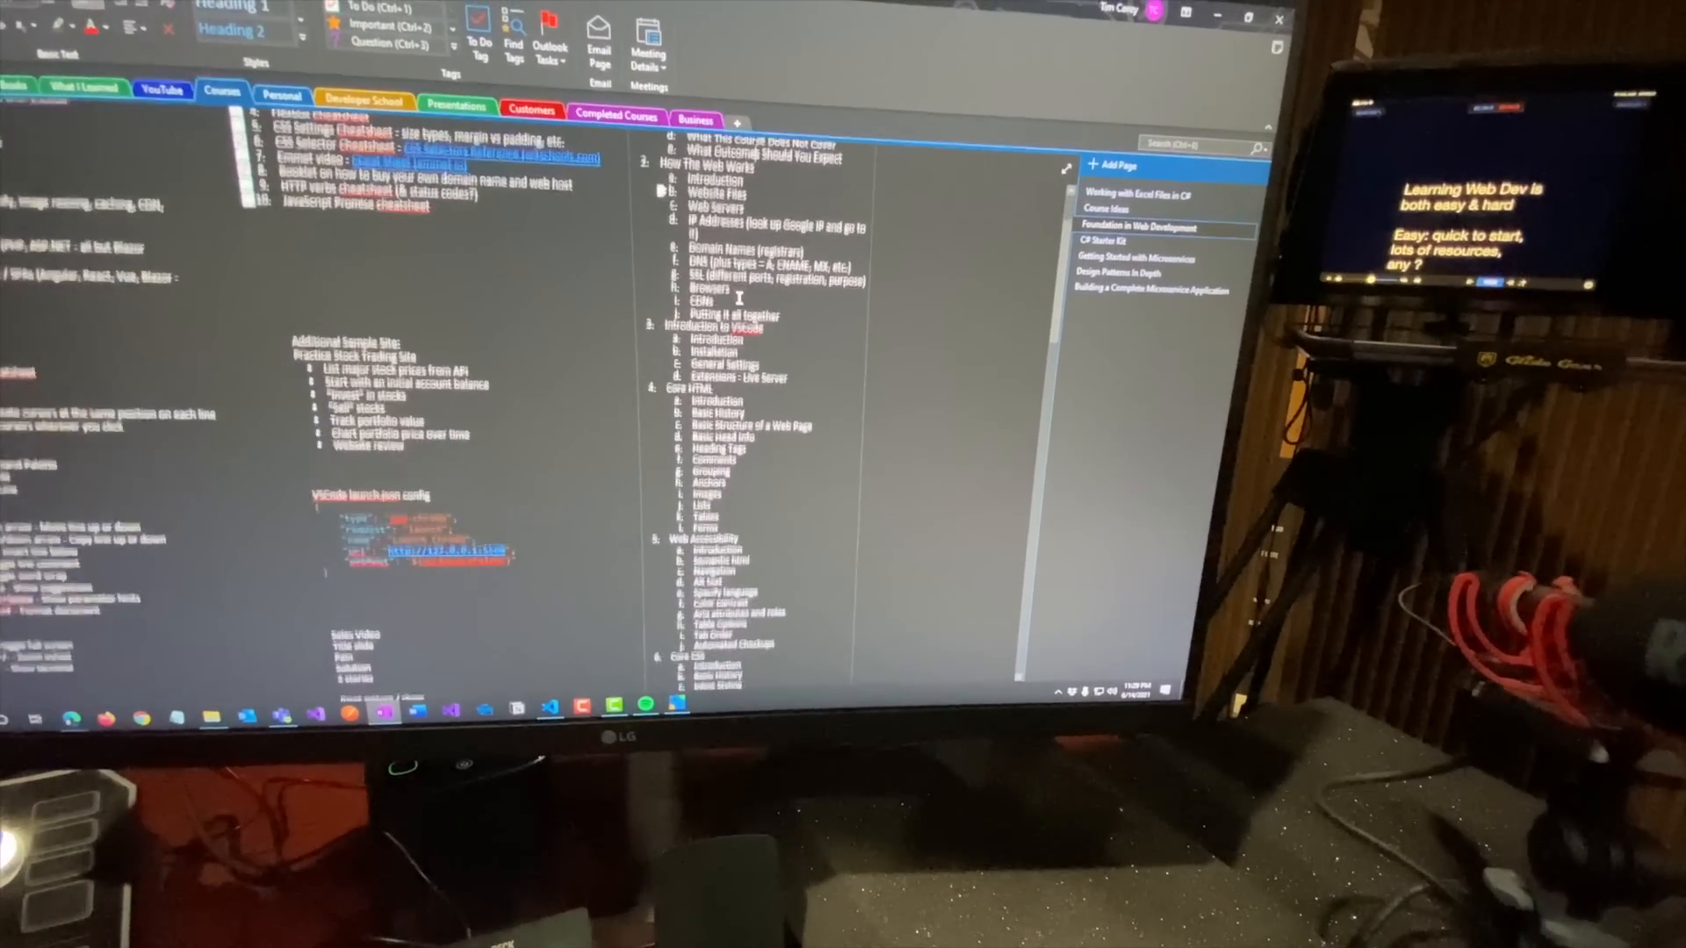
scroll("down", 3)
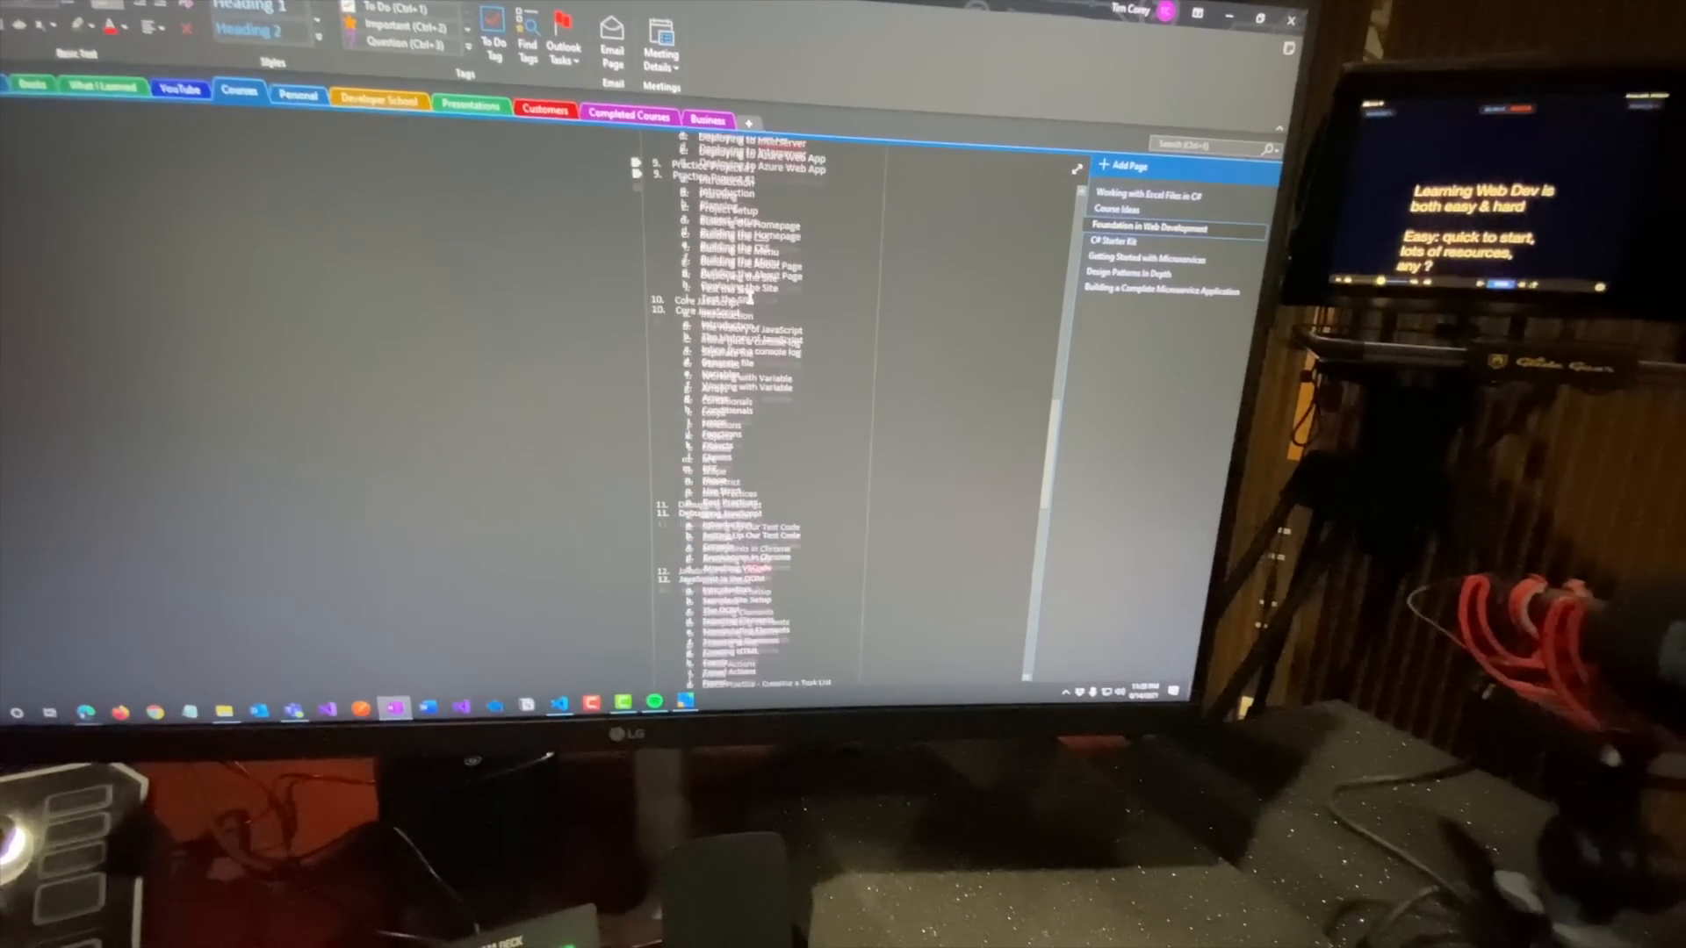